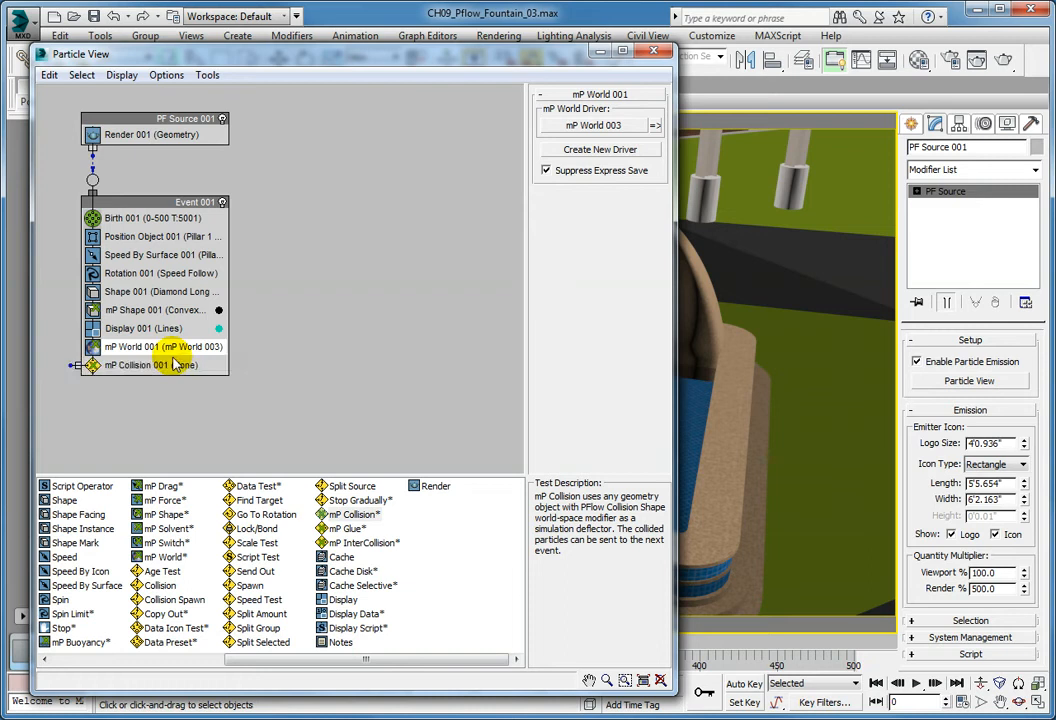
# Set mP Collision 001 to deflect off Granite Sphere and pass when particles collide
pyautogui.click(150, 364)
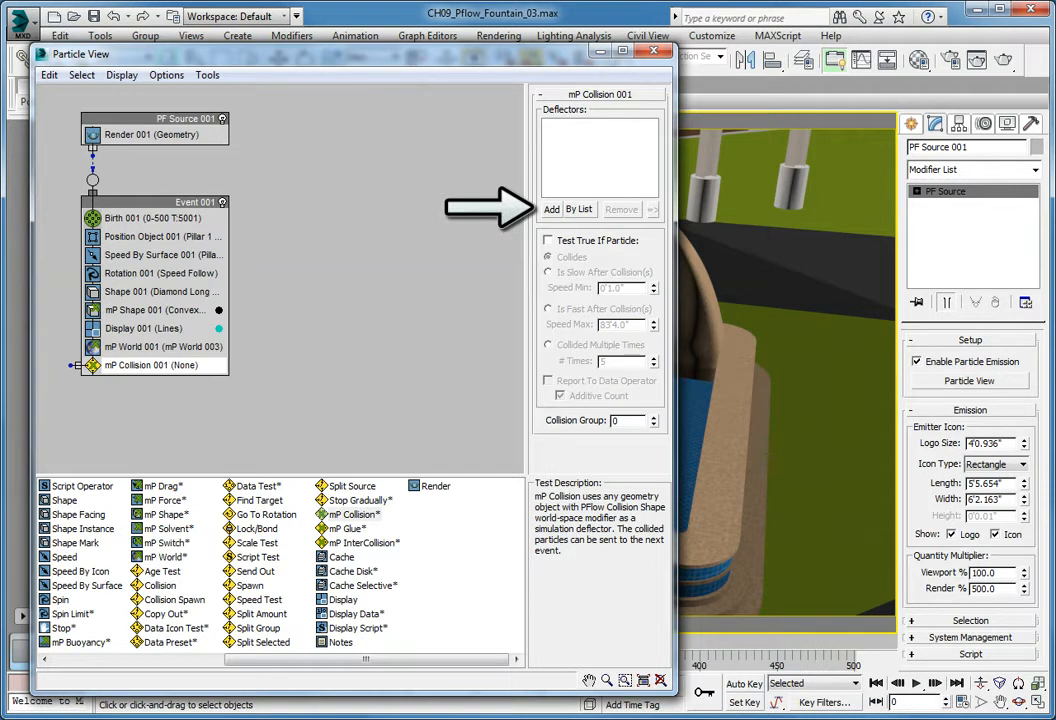
pyautogui.click(551, 209)
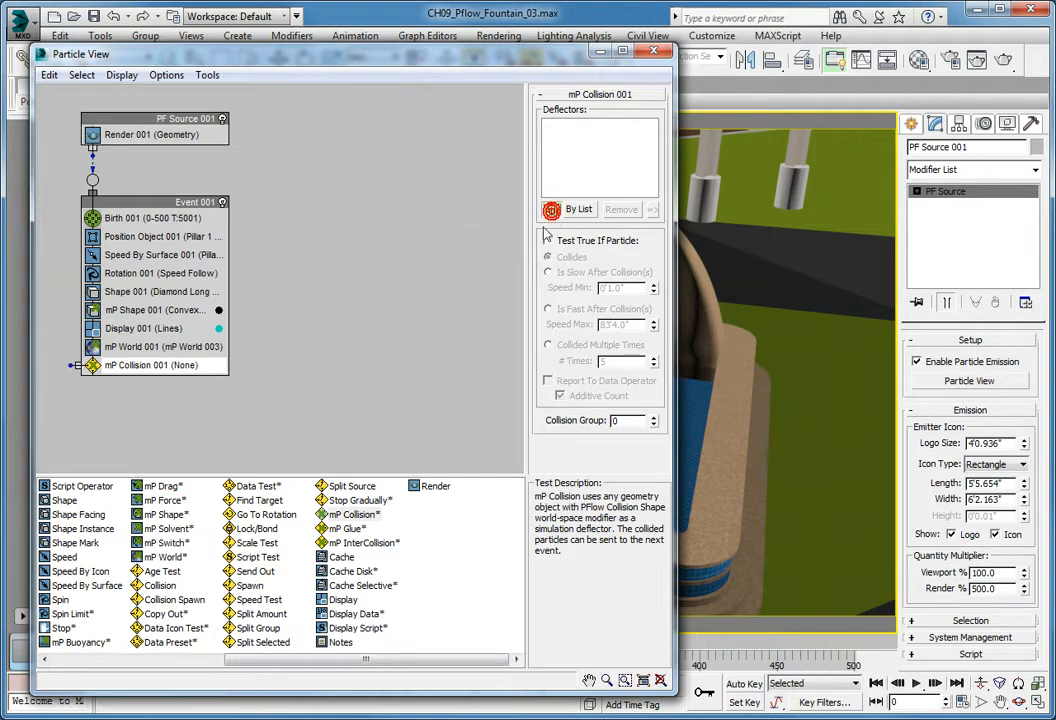
pyautogui.click(552, 209)
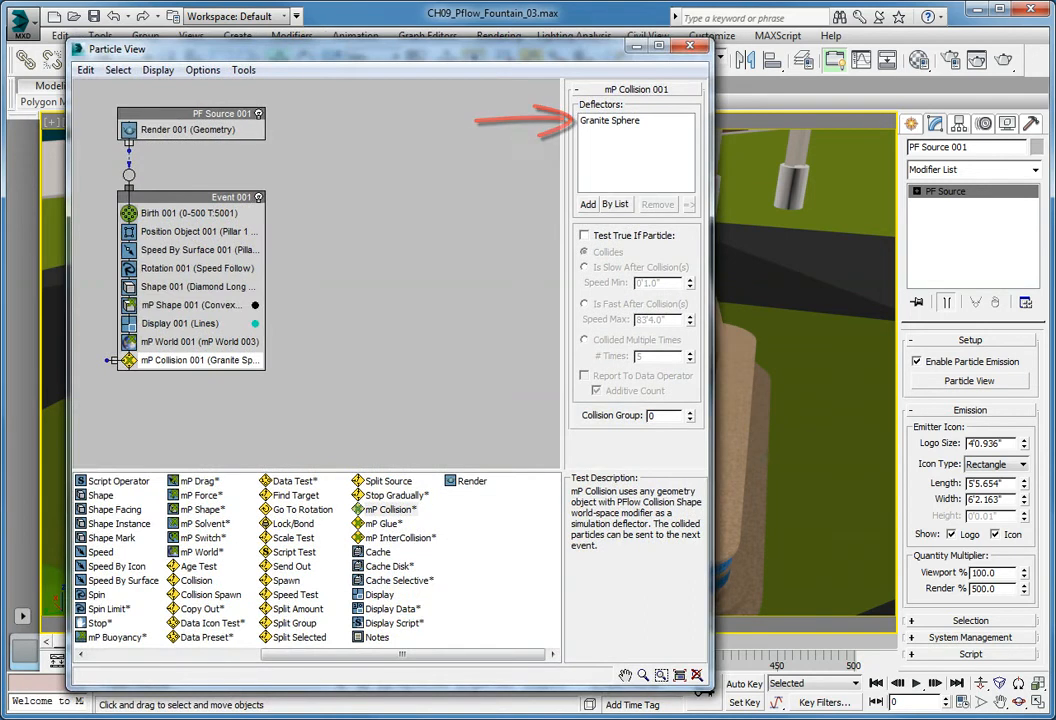
pyautogui.click(585, 235)
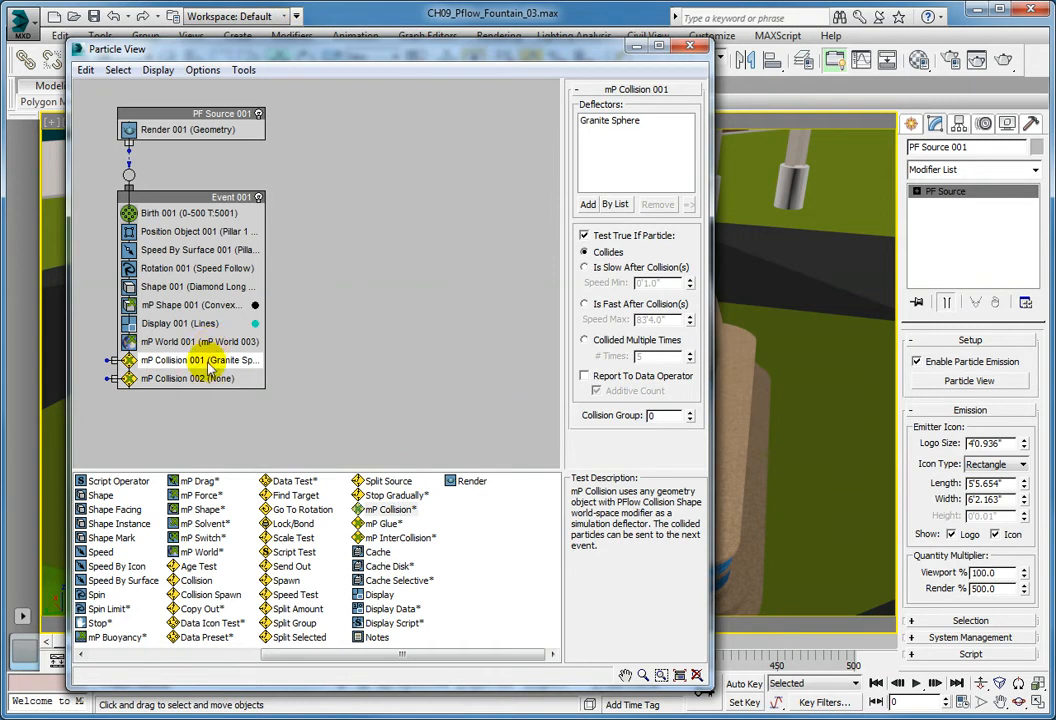
# Give mP Collision 002 Fountain Water as its deflector and activate the test
pyautogui.click(188, 378)
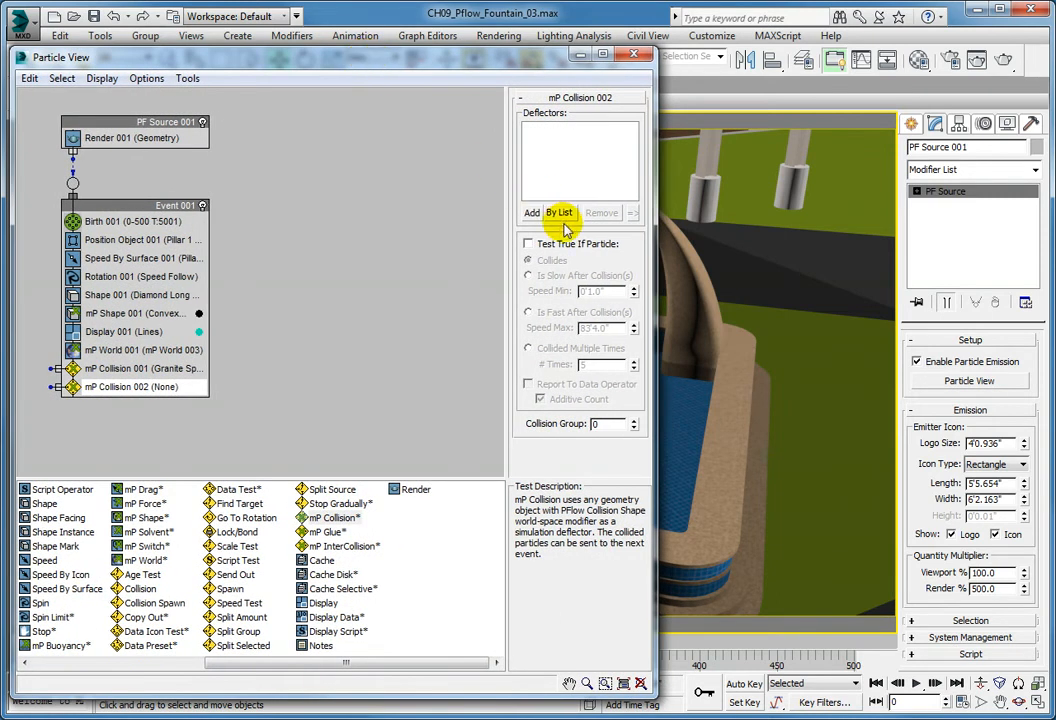
pyautogui.click(559, 212)
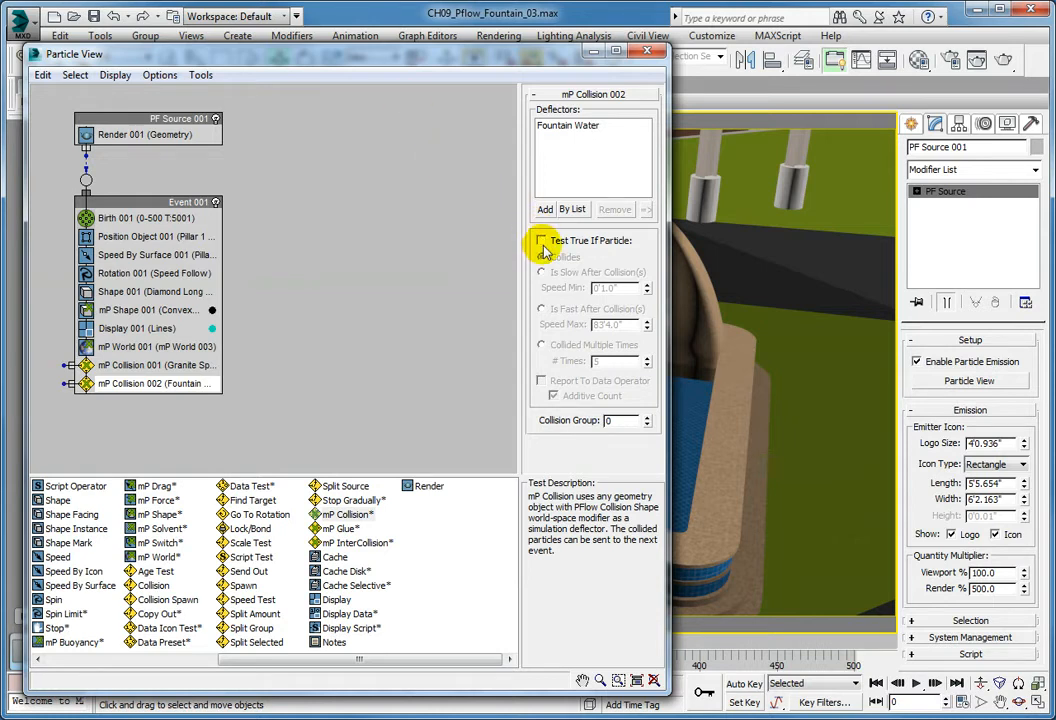
pyautogui.click(541, 240)
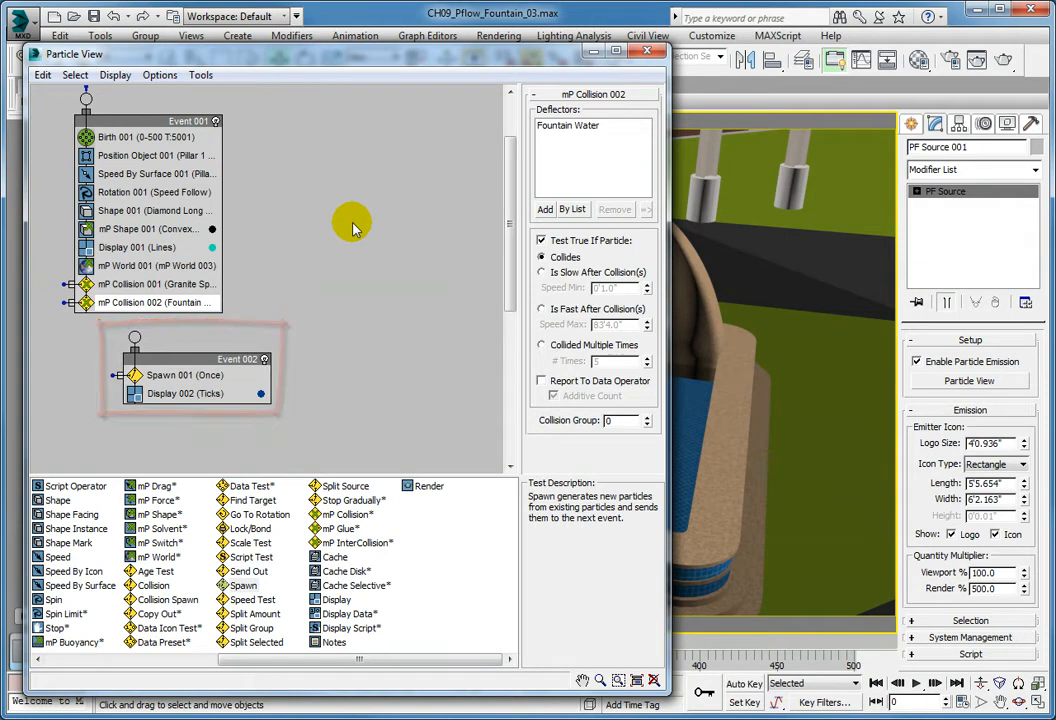
# Set Spawn 001 to 2 offspring, 40% variation, synced by particle age, speed variation 10, divergence 30
pyautogui.click(180, 374)
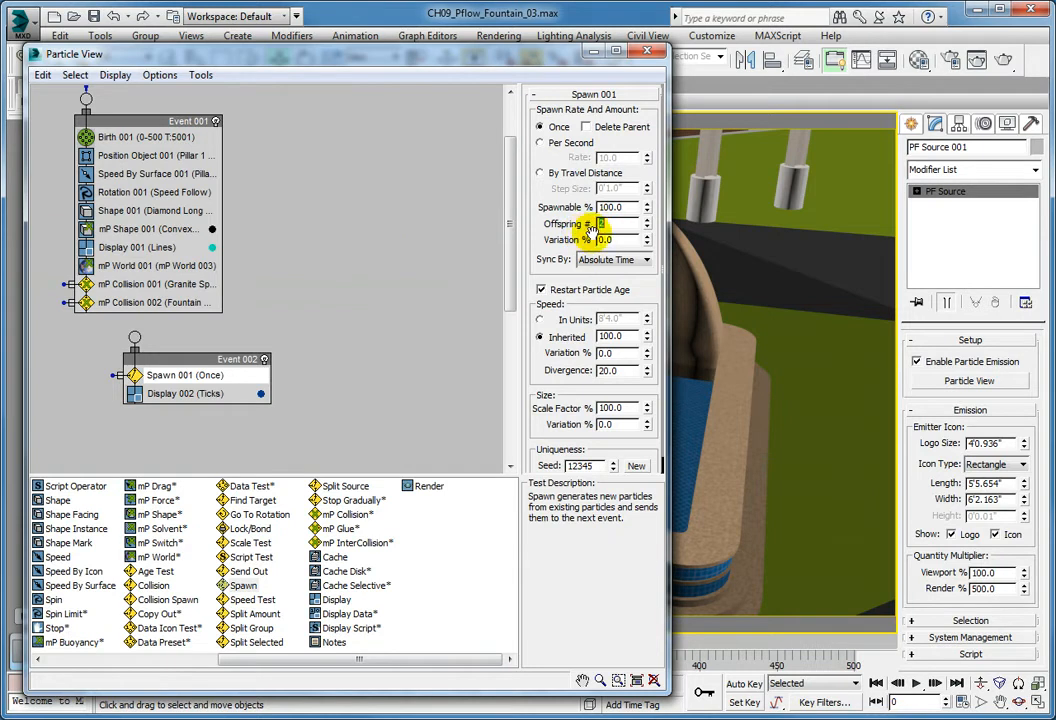
pyautogui.click(646, 220)
pyautogui.write('40')
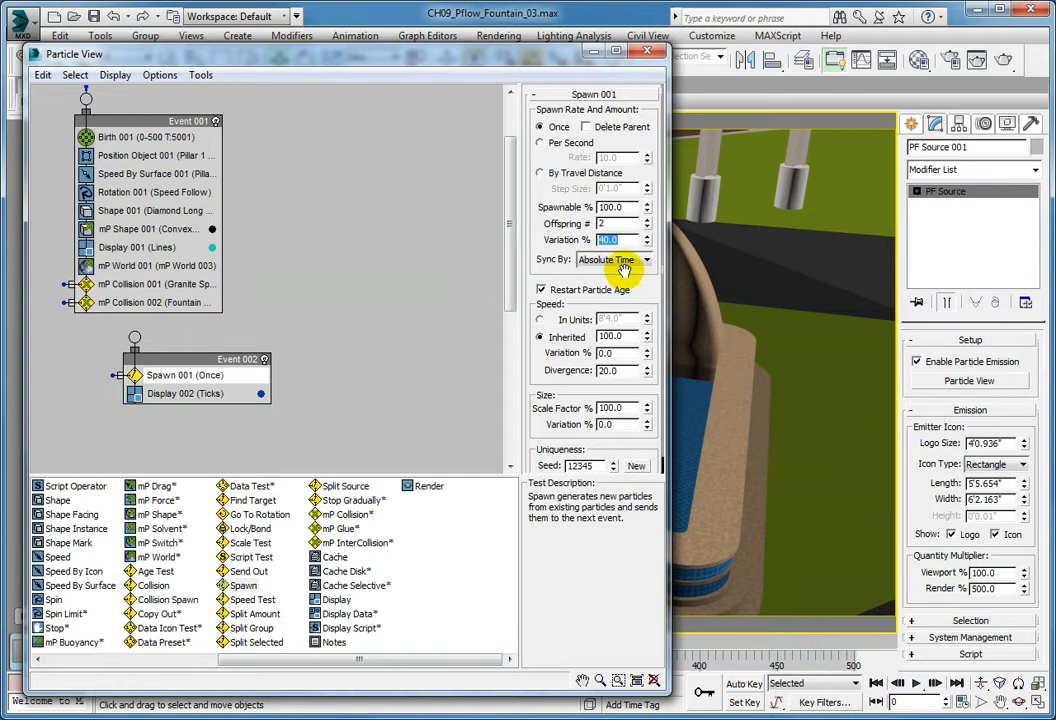
pyautogui.click(613, 260)
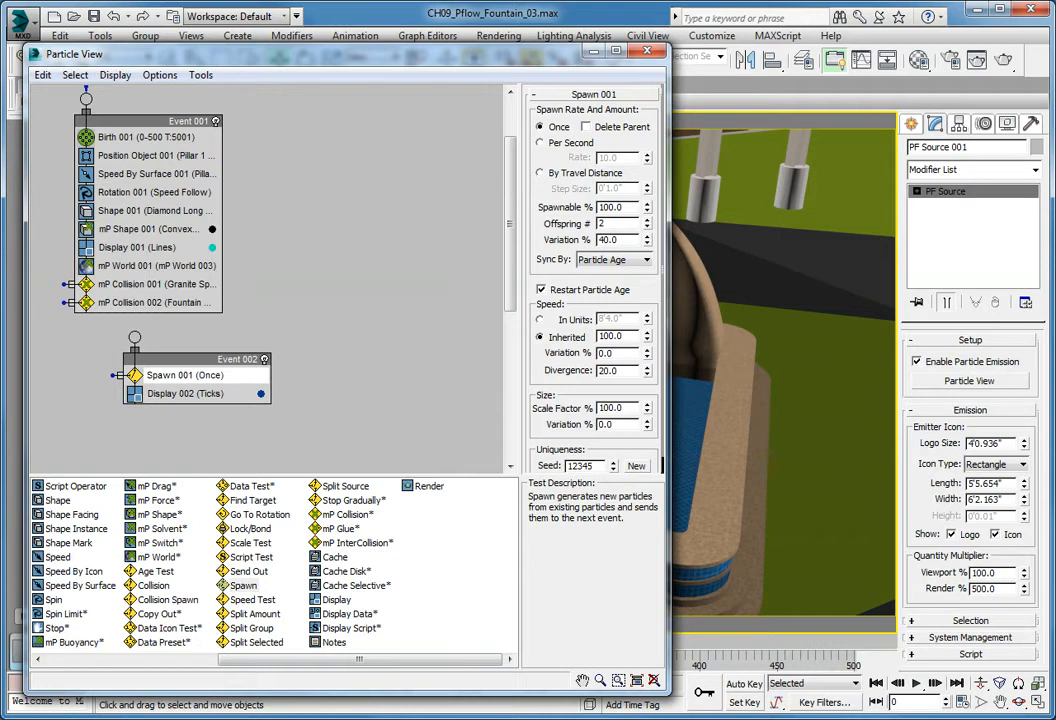
pyautogui.moveTo(480, 348)
pyautogui.write('30')
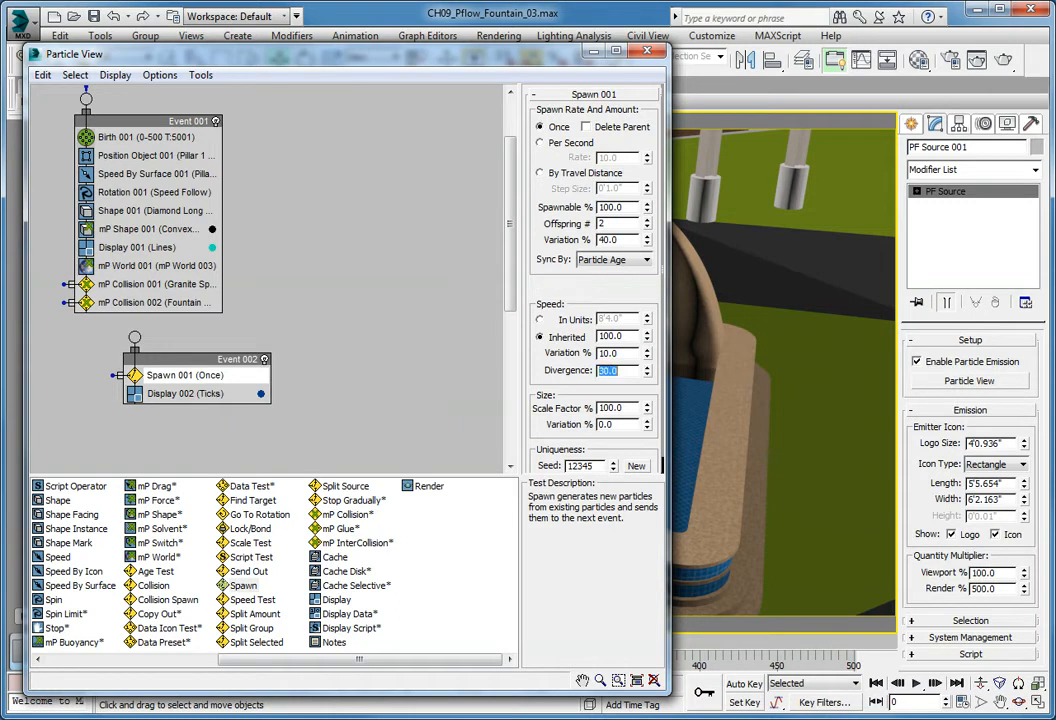
pyautogui.click(541, 289)
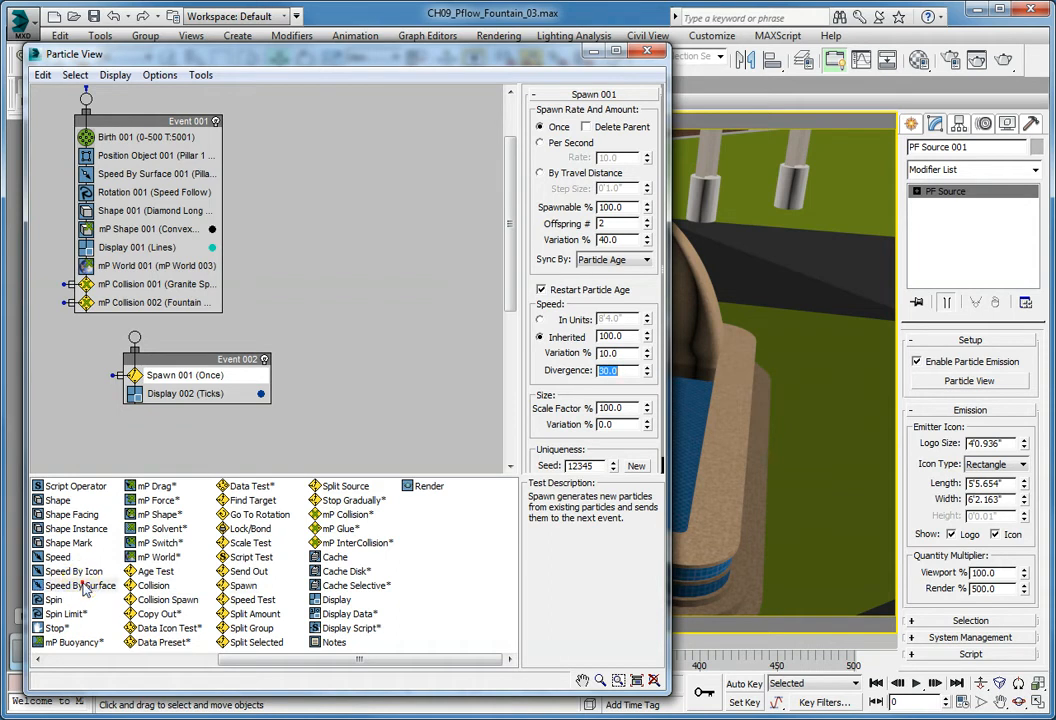
# Insert Speed By Surface below Spawn, setting speed once and directed along surface normals
pyautogui.moveTo(78, 585); pyautogui.dragTo(200, 393)
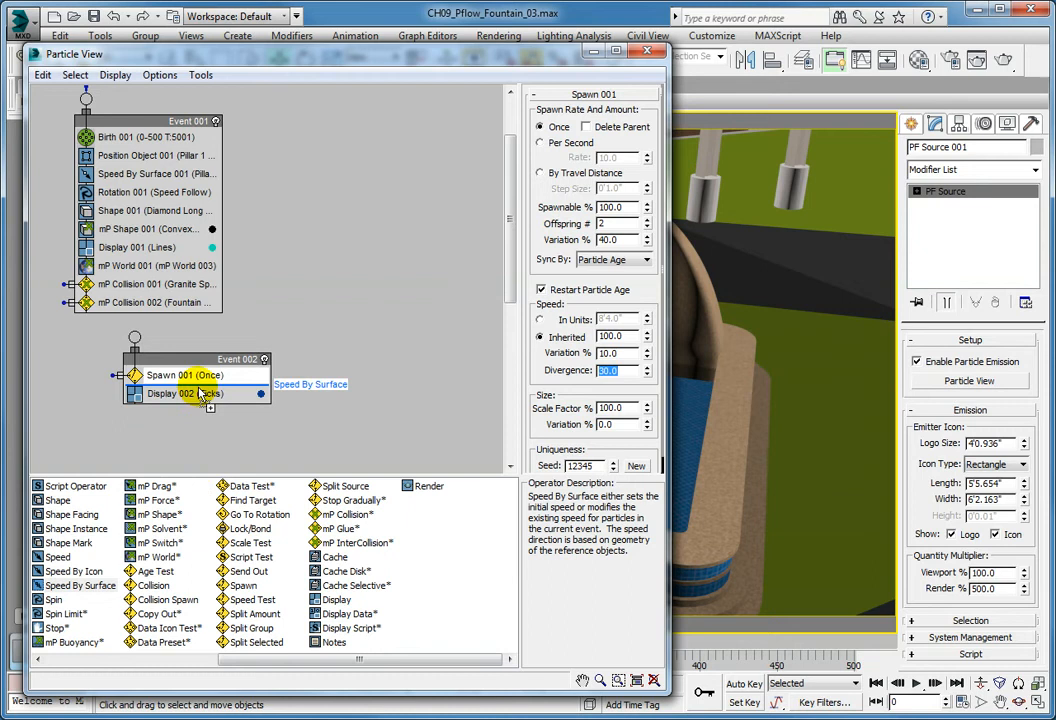
pyautogui.click(170, 393)
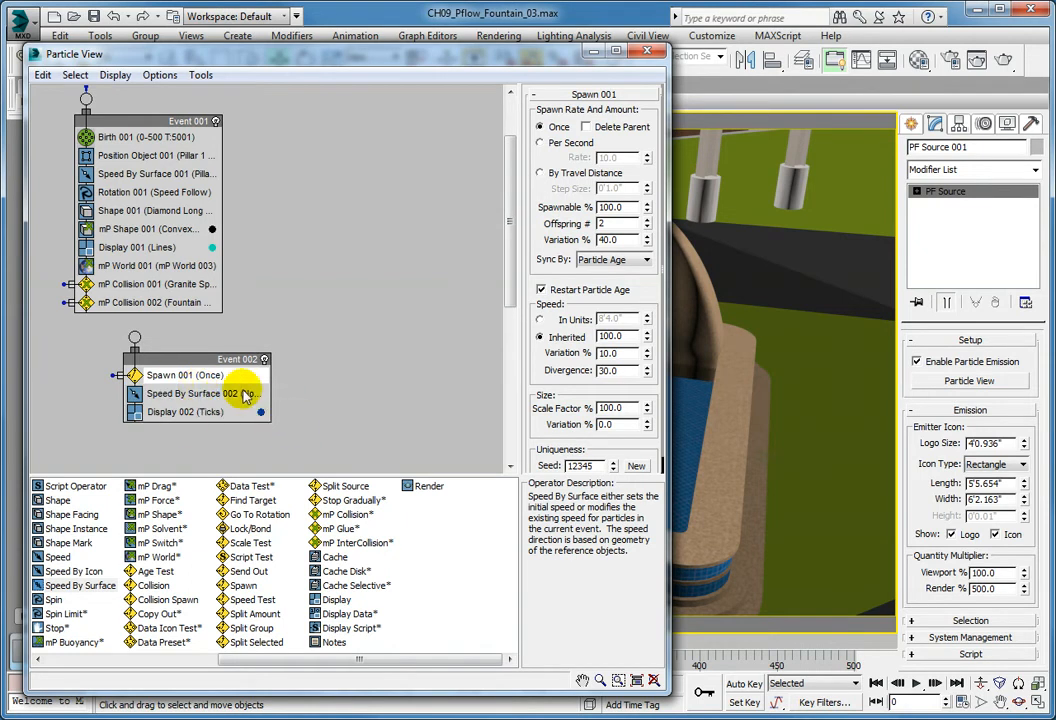
pyautogui.click(189, 393)
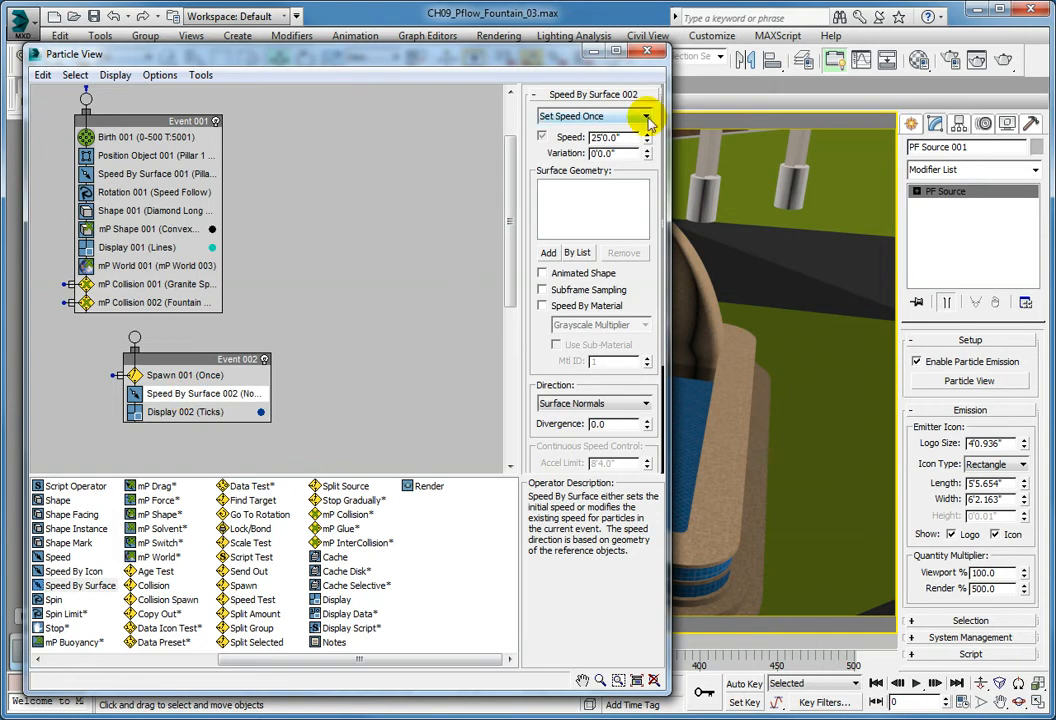
pyautogui.click(595, 116)
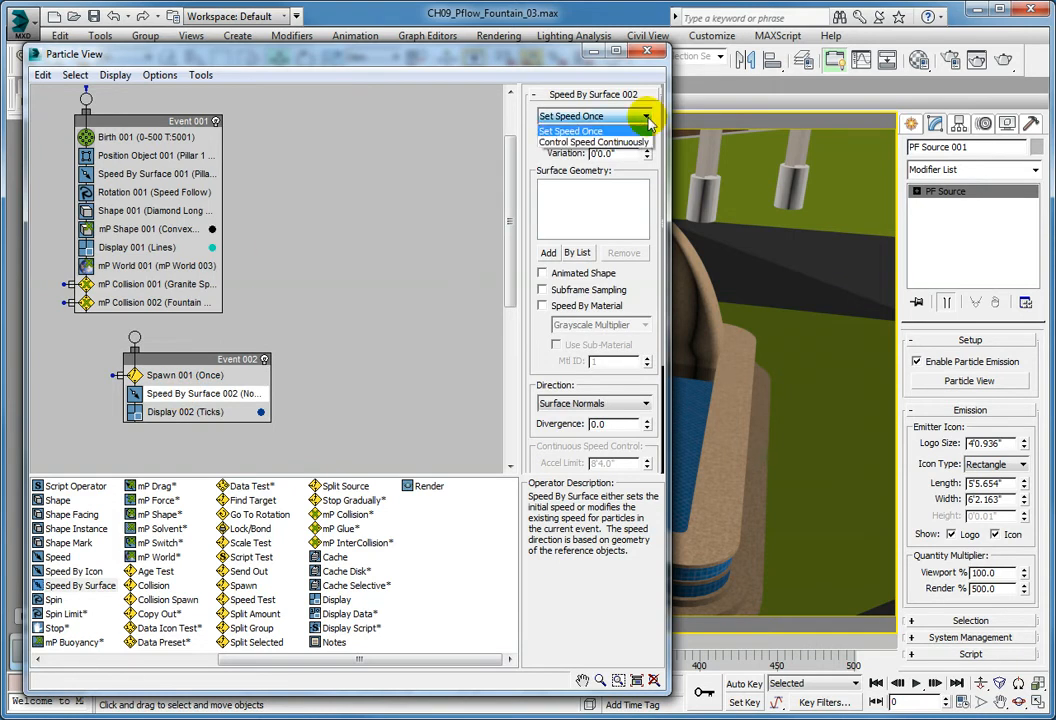
pyautogui.click(588, 116)
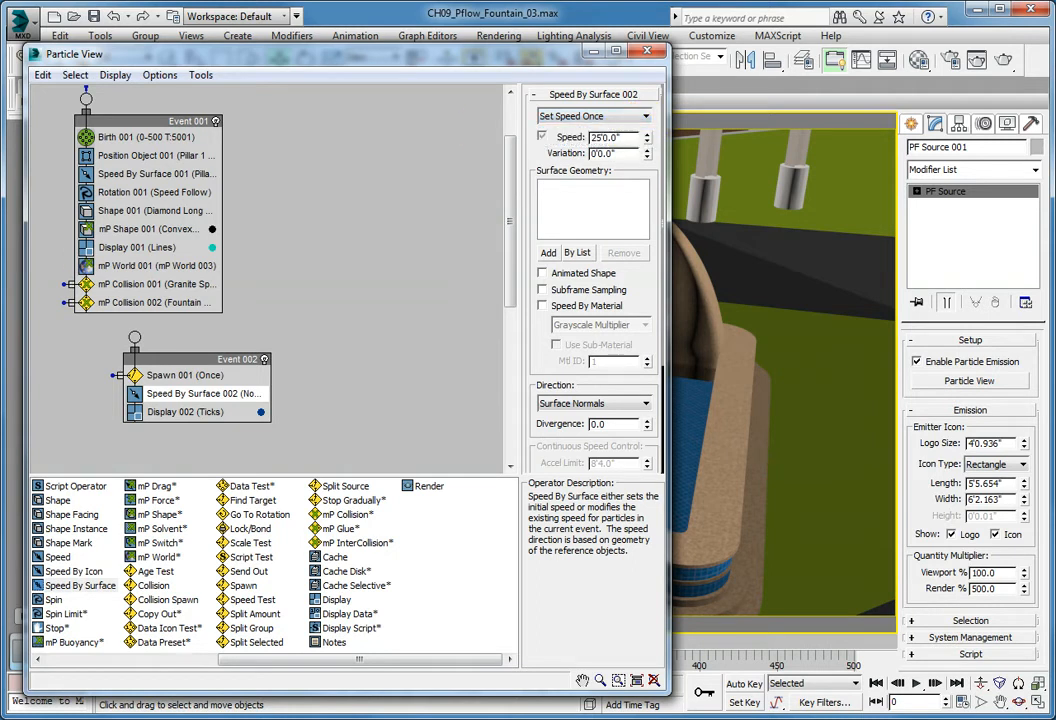
pyautogui.moveTo(437, 187)
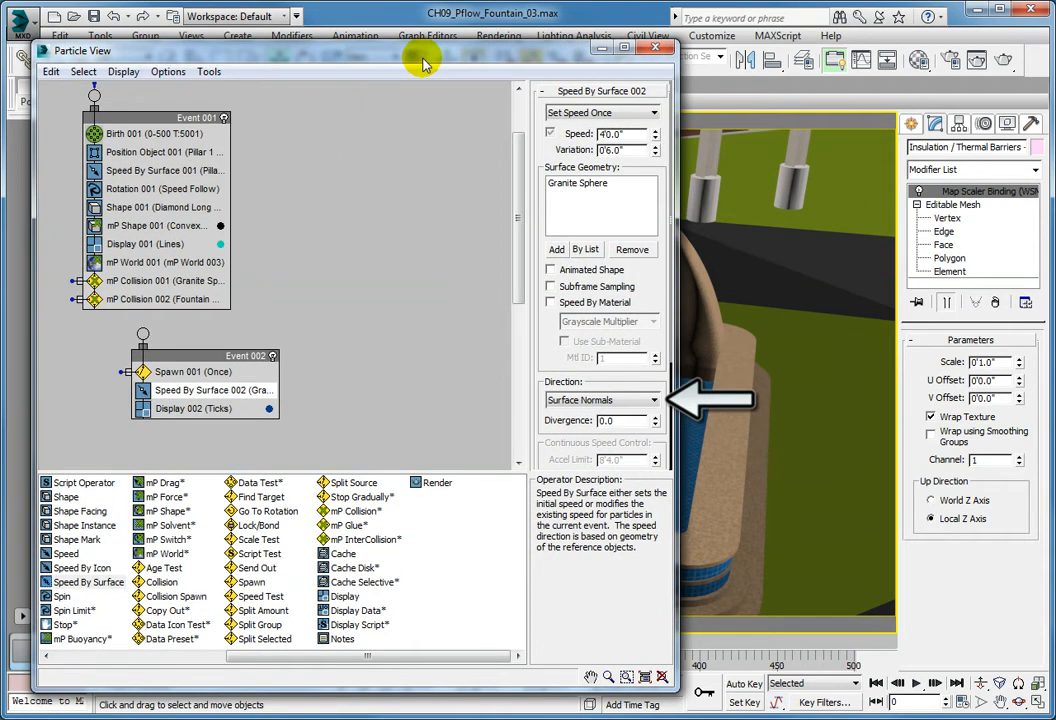
pyautogui.click(600, 399)
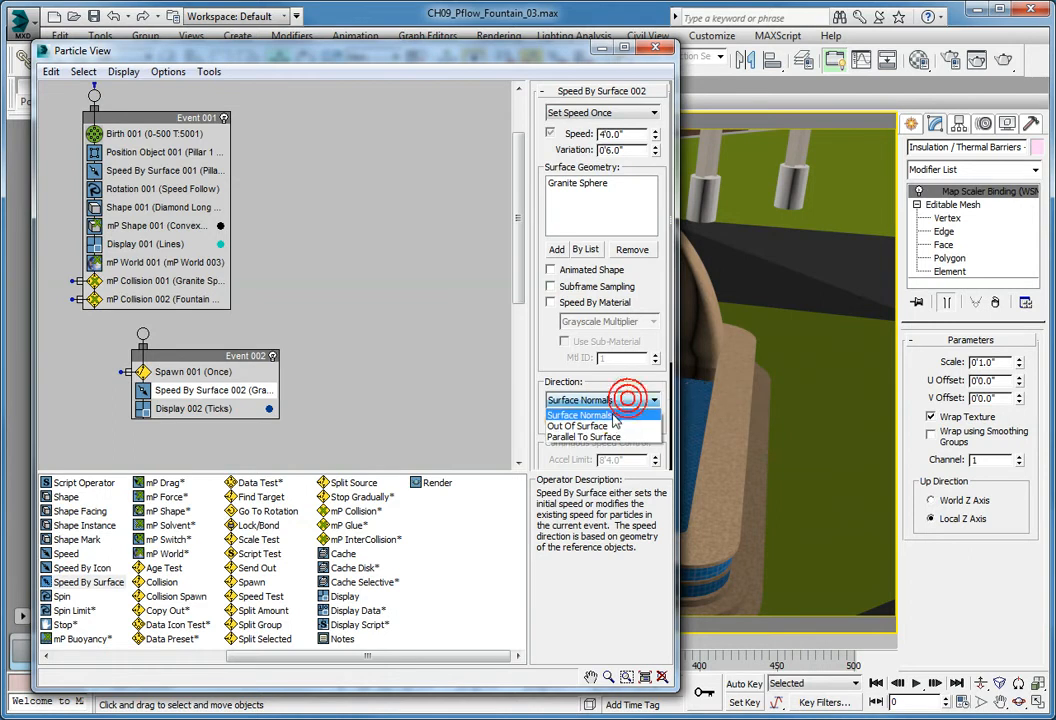
pyautogui.click(580, 399)
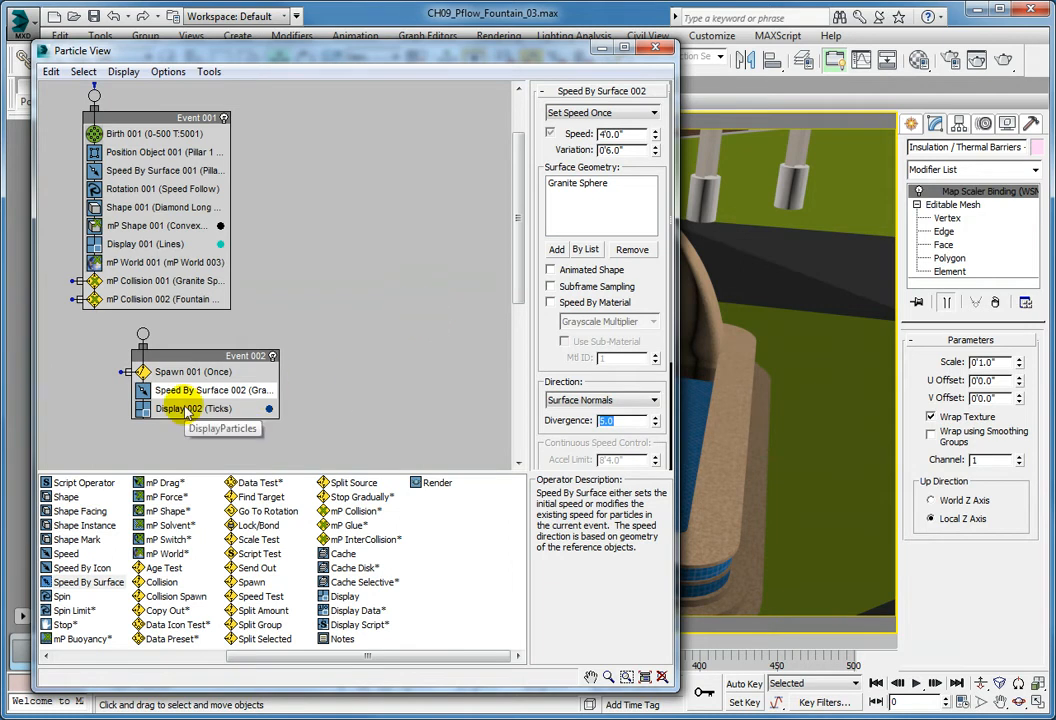
# Set Display 002 to draw lines in yellow, RGB 225,225,10
pyautogui.click(194, 408)
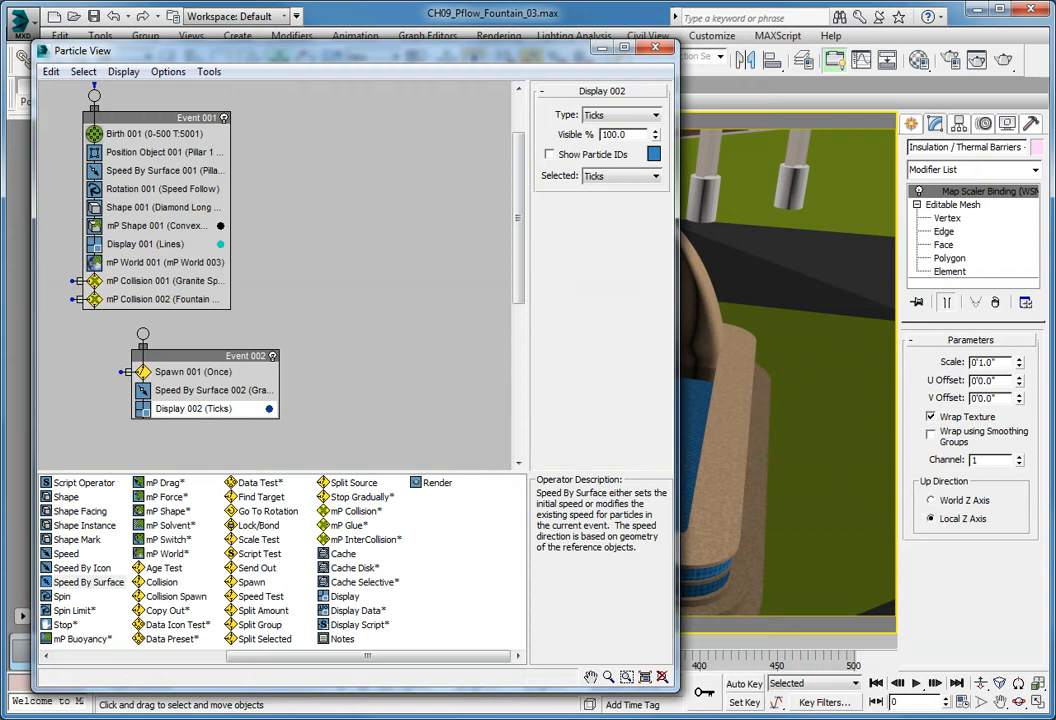
pyautogui.click(655, 115)
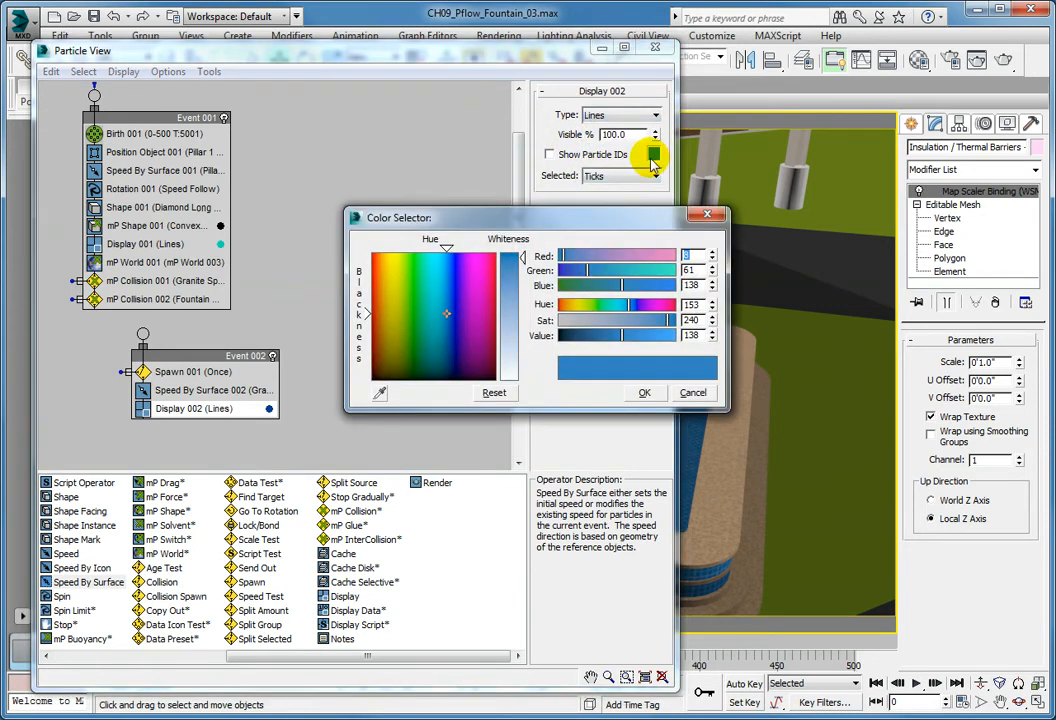
pyautogui.moveTo(645, 165)
pyautogui.write('22')
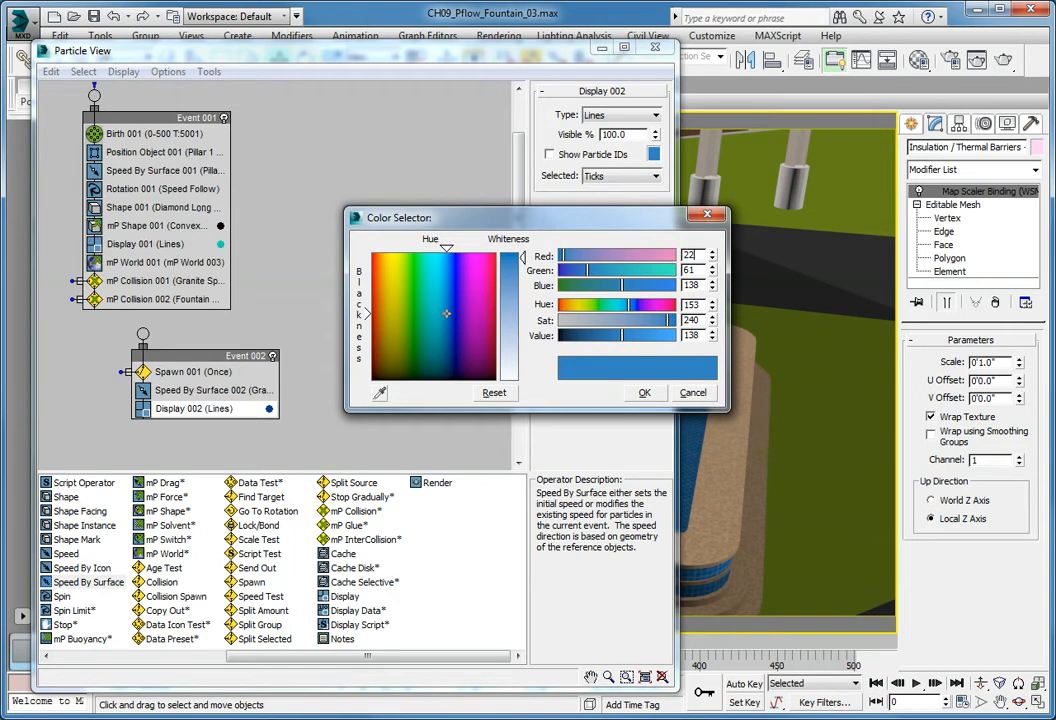
pyautogui.click(485, 272)
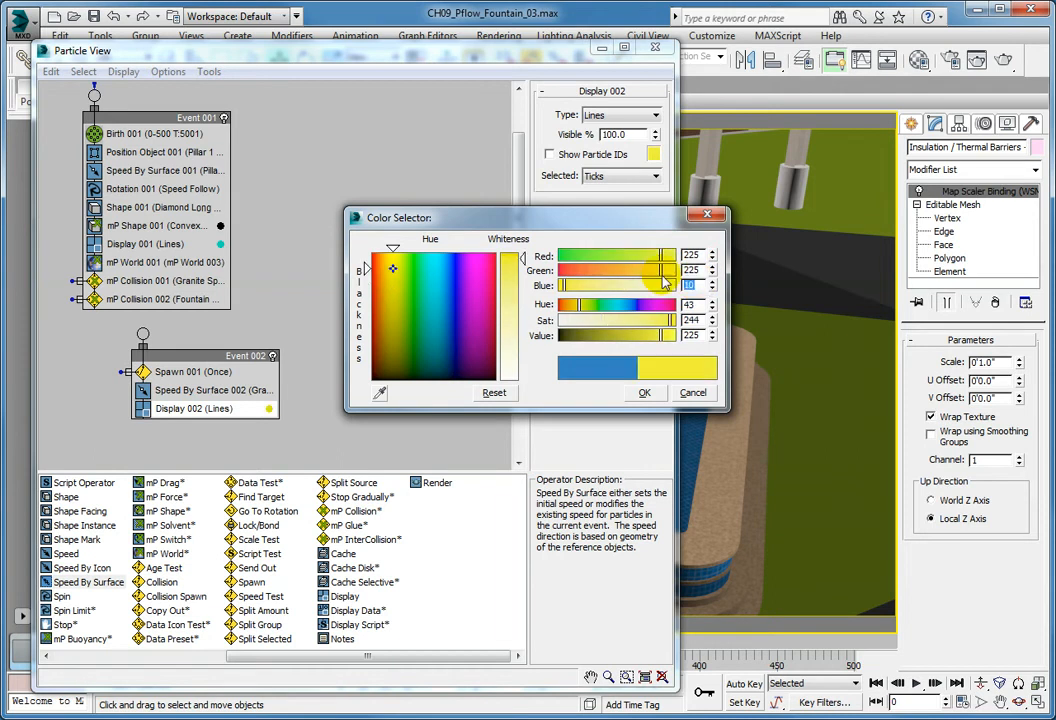
pyautogui.click(644, 392)
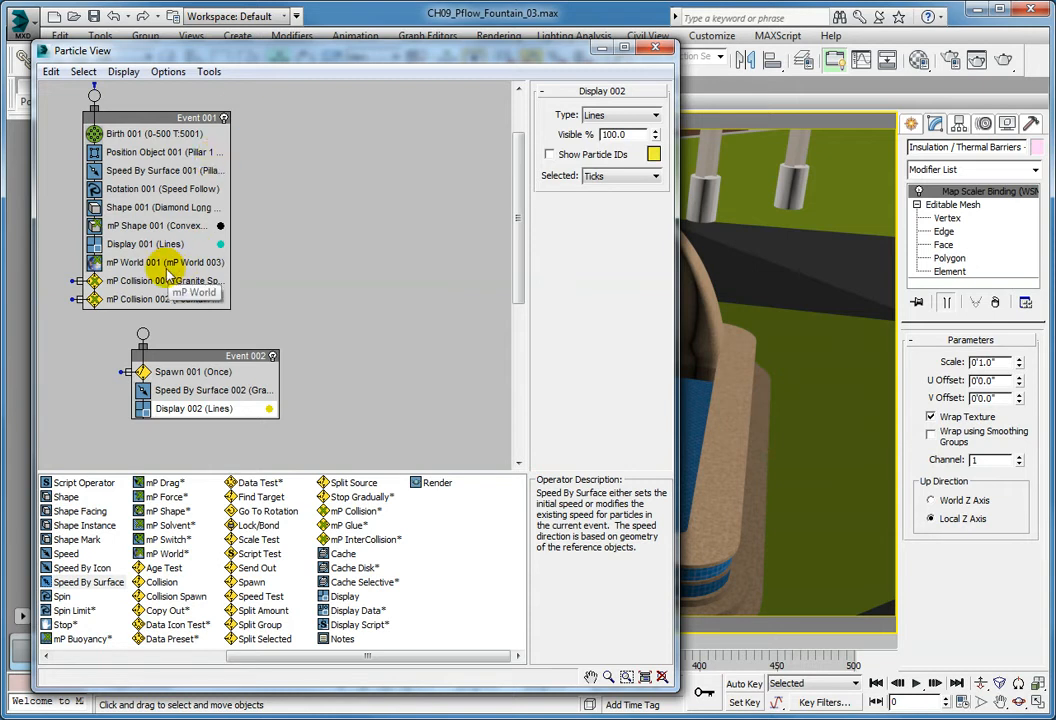
# Copy mP World 001 and paste it instanced above Display 002 in Event 002
pyautogui.rightClick(155, 262)
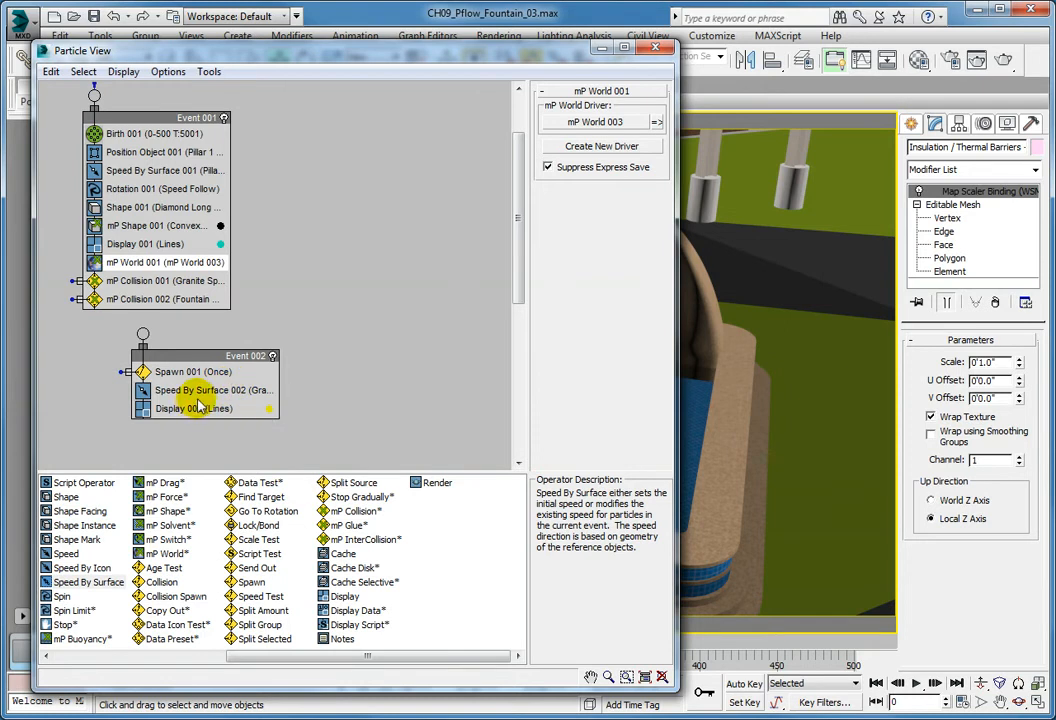
pyautogui.rightClick(195, 408)
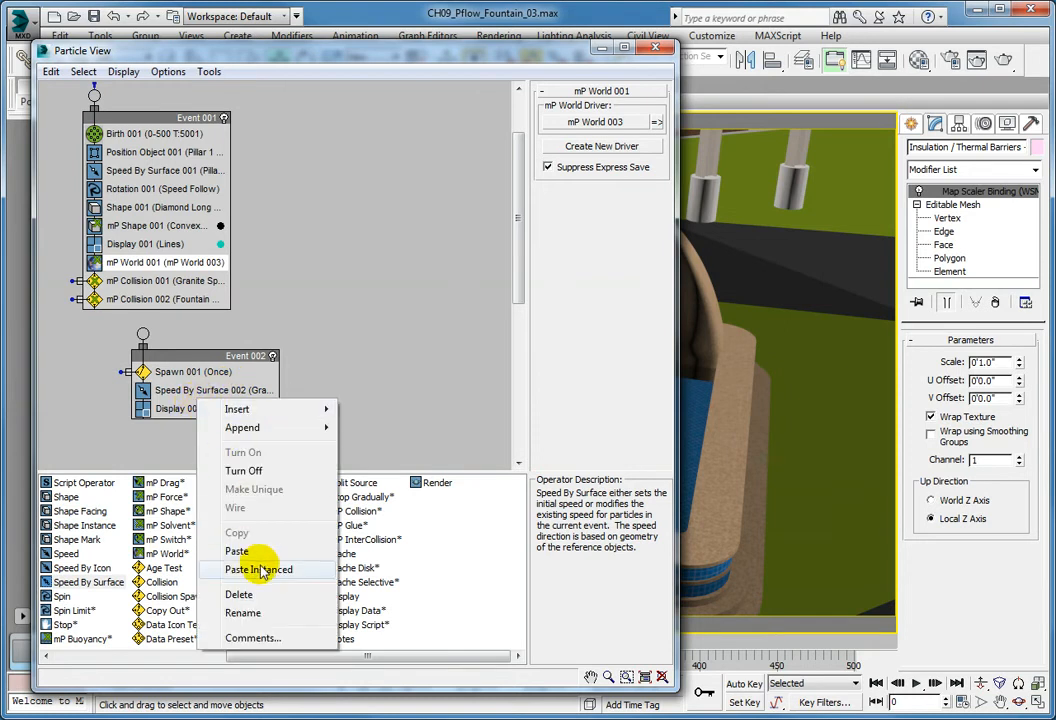
pyautogui.click(258, 569)
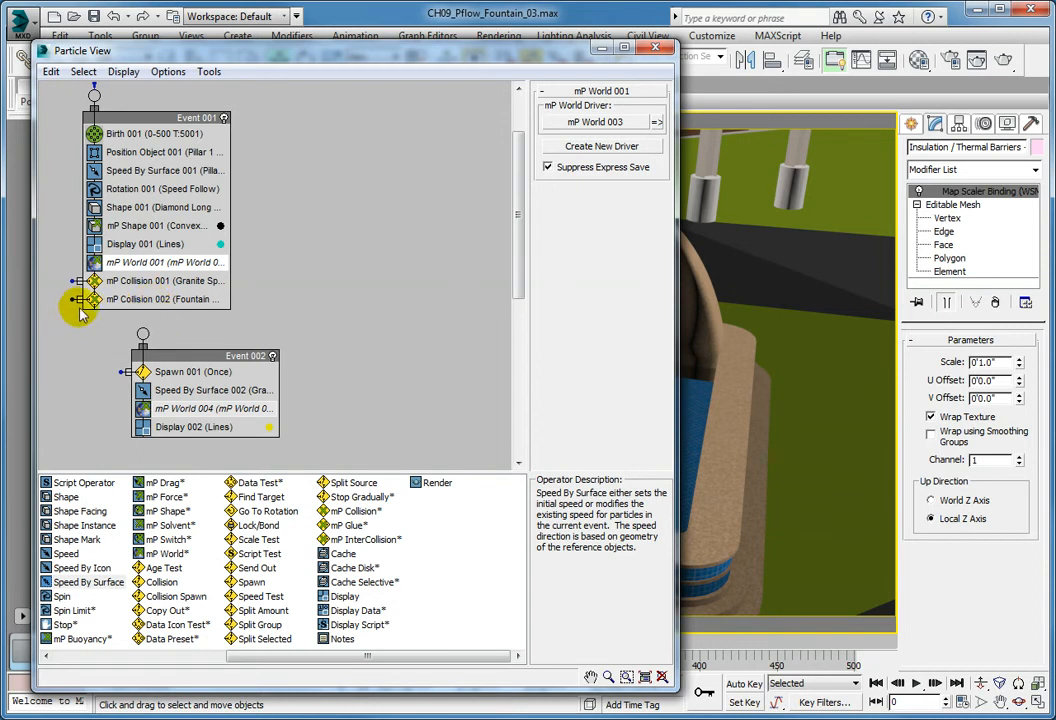
pyautogui.rightClick(140, 299)
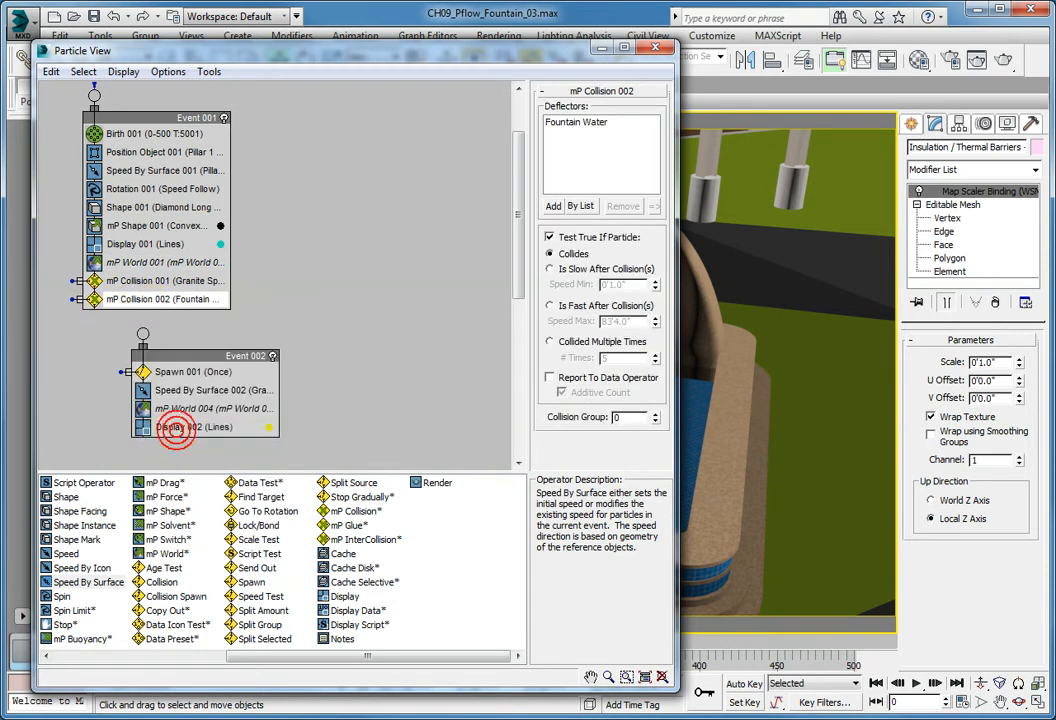
pyautogui.click(193, 427)
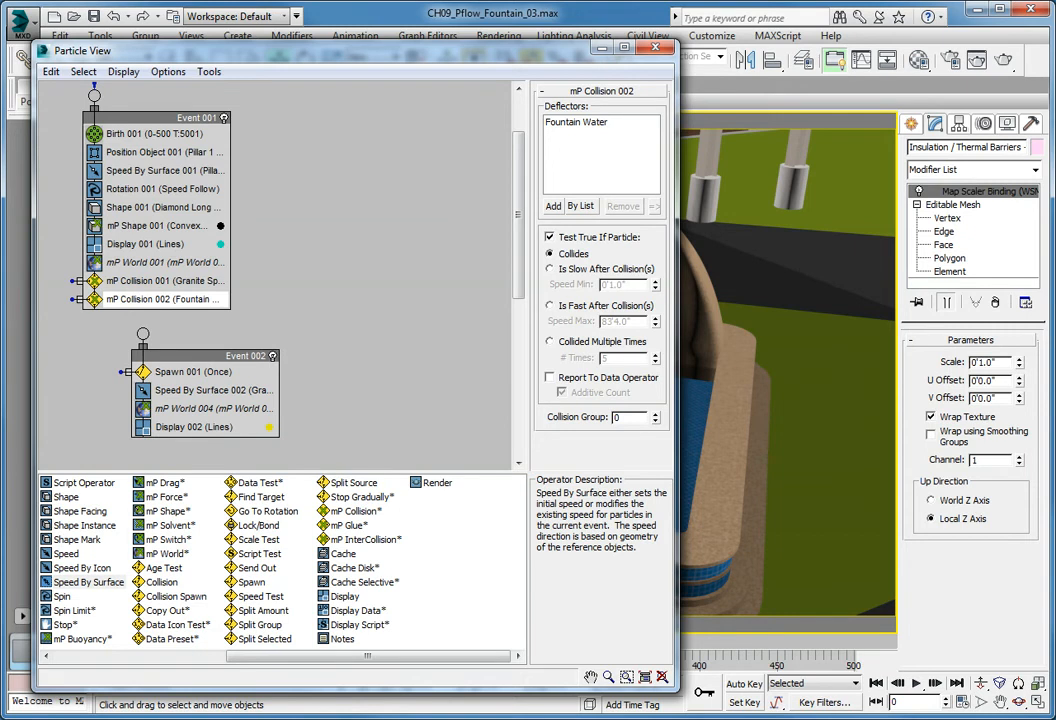
pyautogui.rightClick(193, 427)
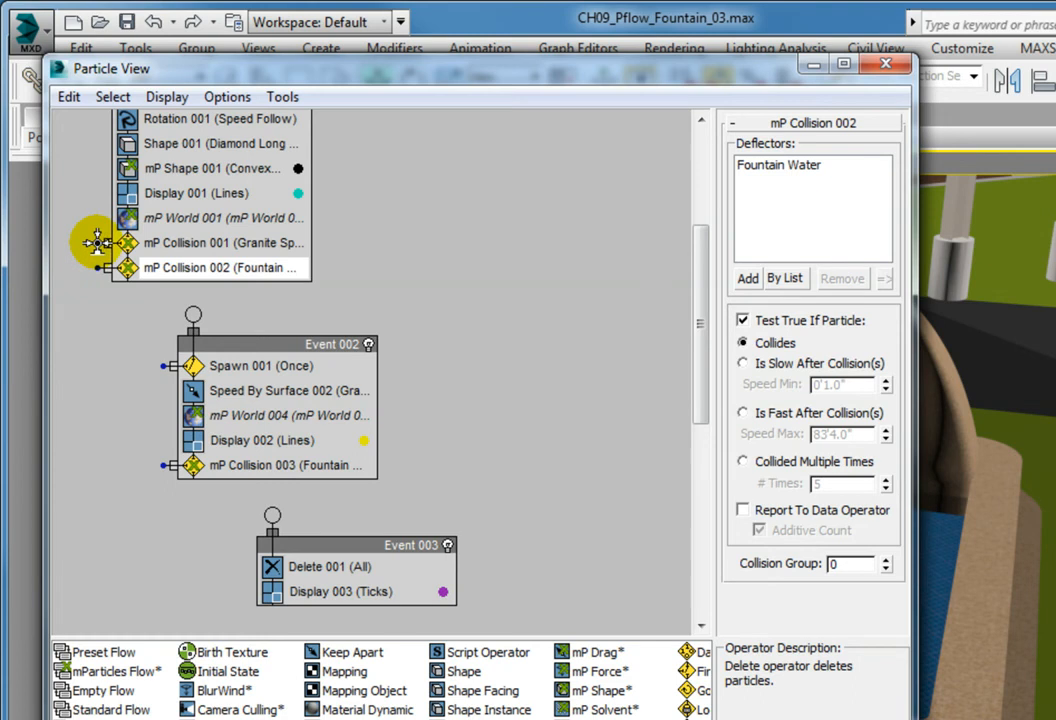
# Wire the Granite Sphere collision test output into the splash event
pyautogui.moveTo(98, 243); pyautogui.dragTo(98, 310)
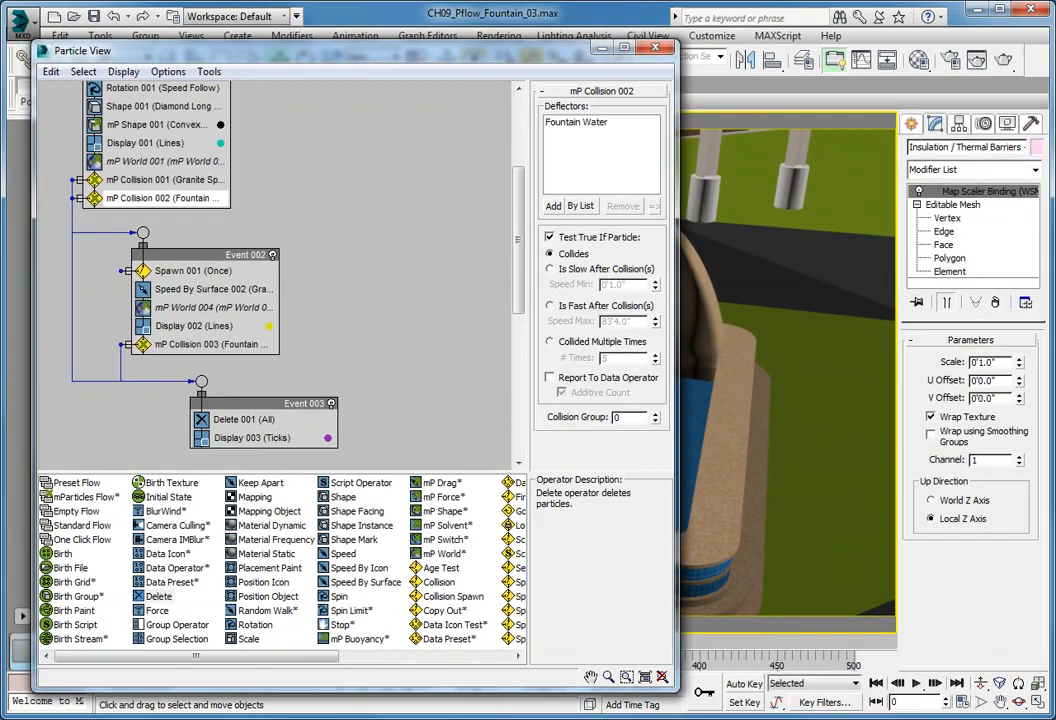
pyautogui.moveTo(645, 89)
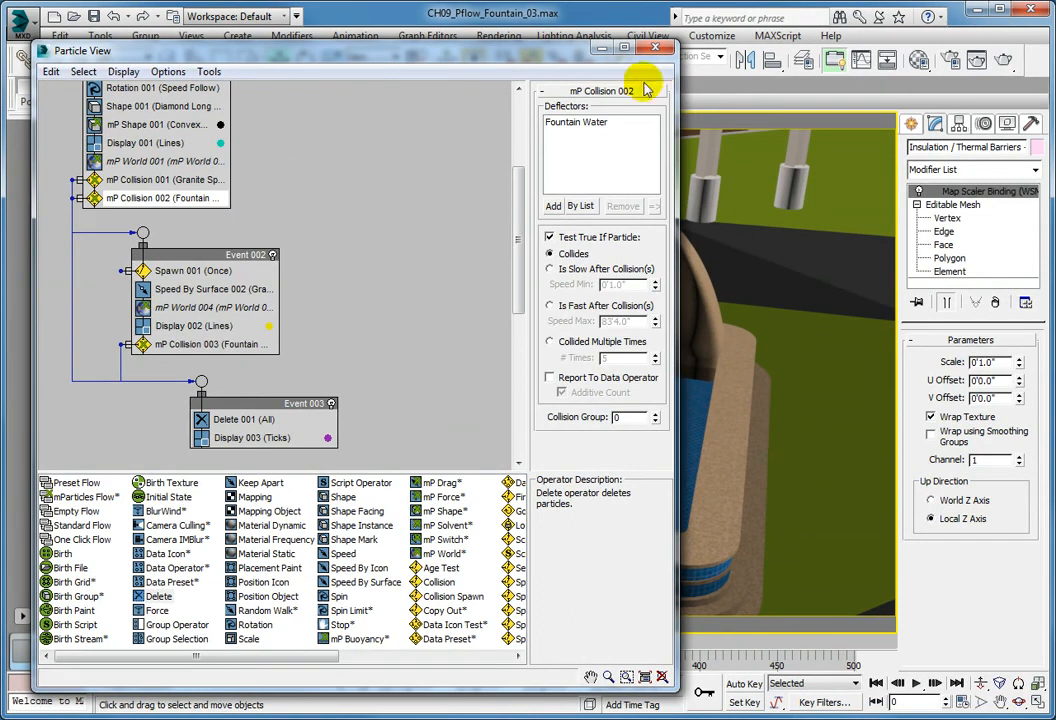
# Close Particle View, then play and pause the fountain animation
pyautogui.click(657, 48)
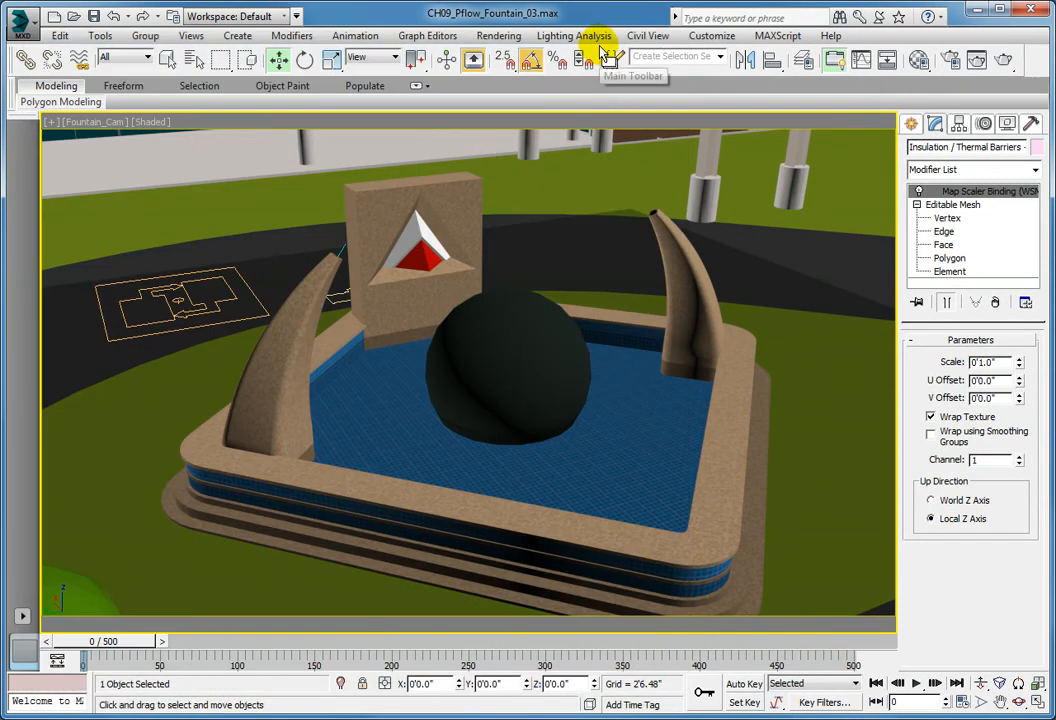
pyautogui.click(915, 683)
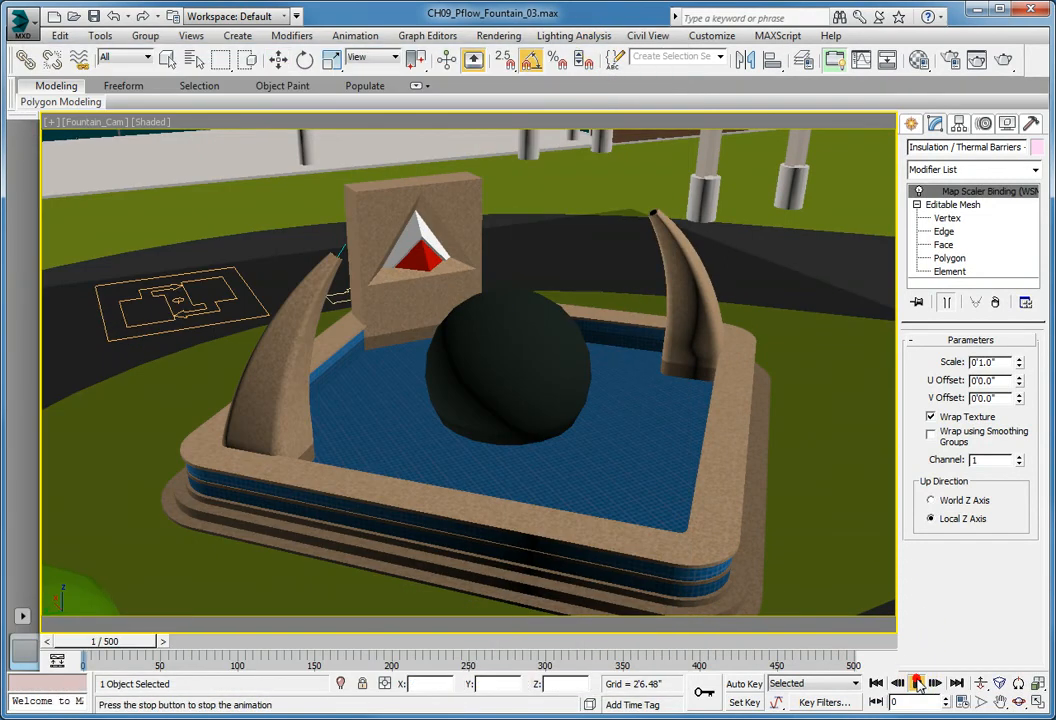
pyautogui.click(916, 683)
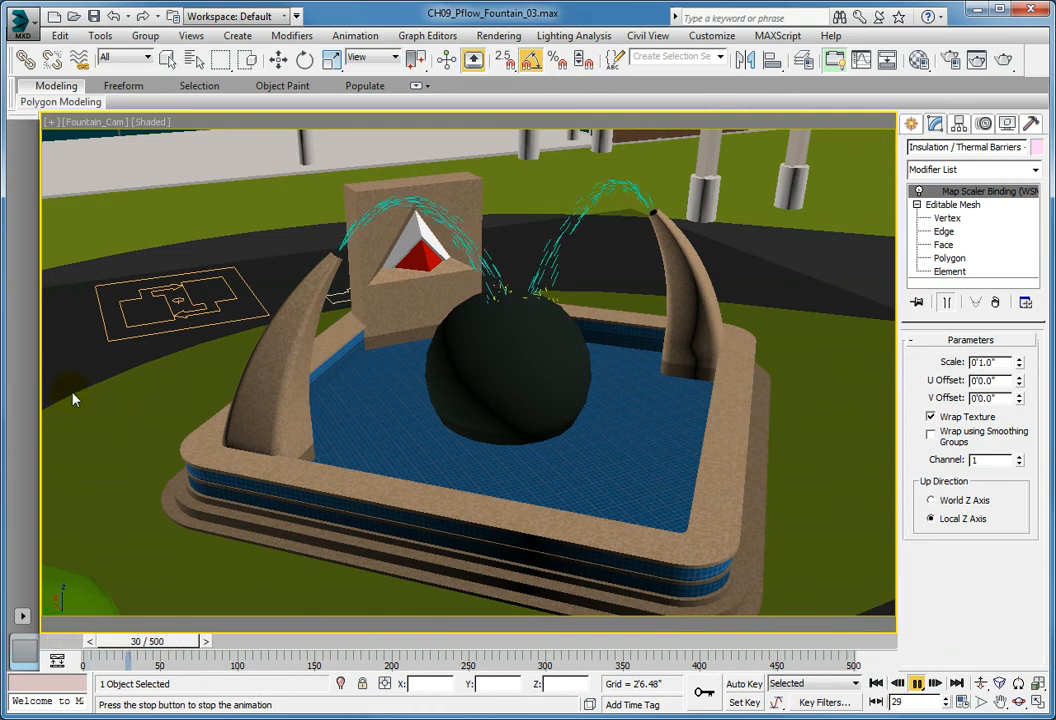
pyautogui.click(895, 683)
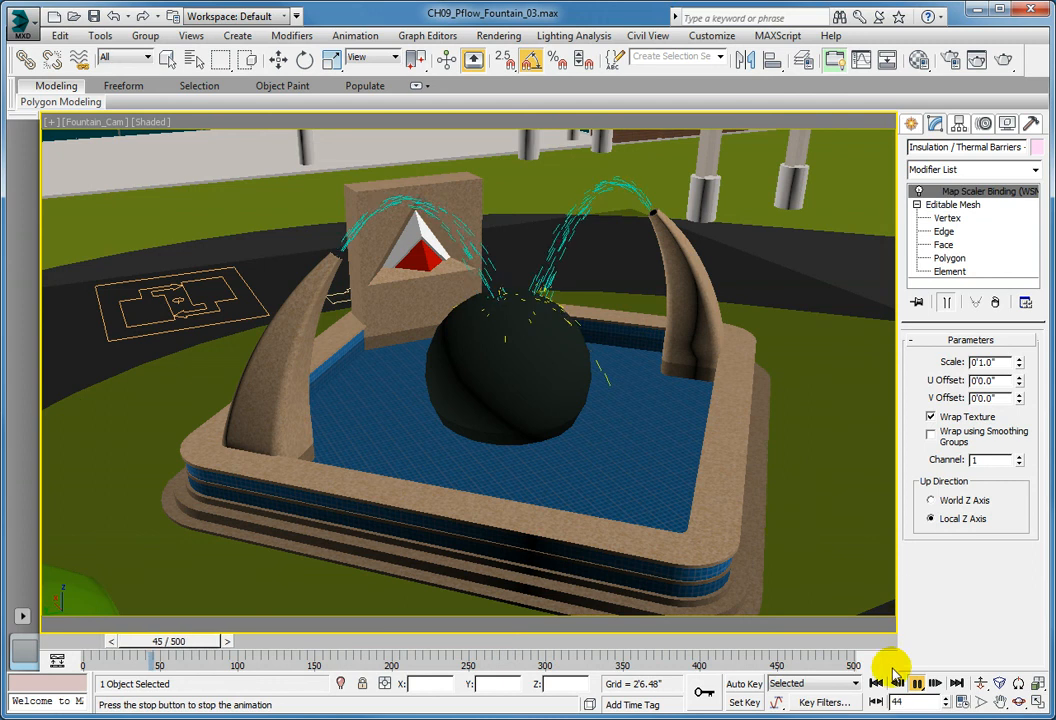
pyautogui.click(876, 683)
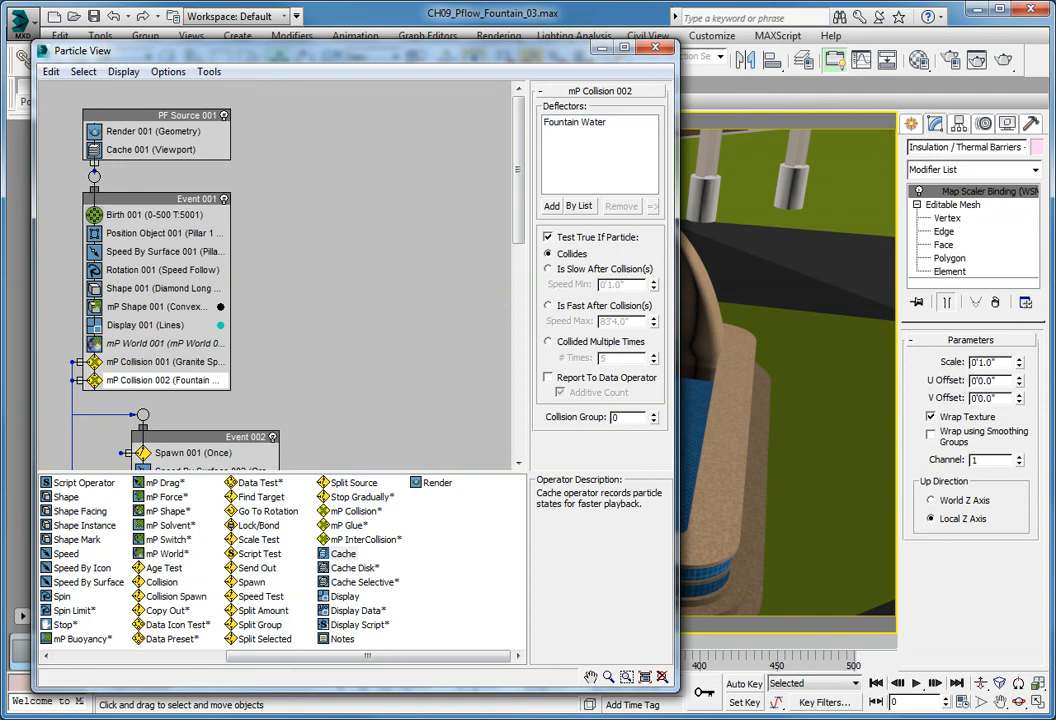
# Set Cache 001 to sample every 2nd frame and save its cache with the file
pyautogui.click(150, 149)
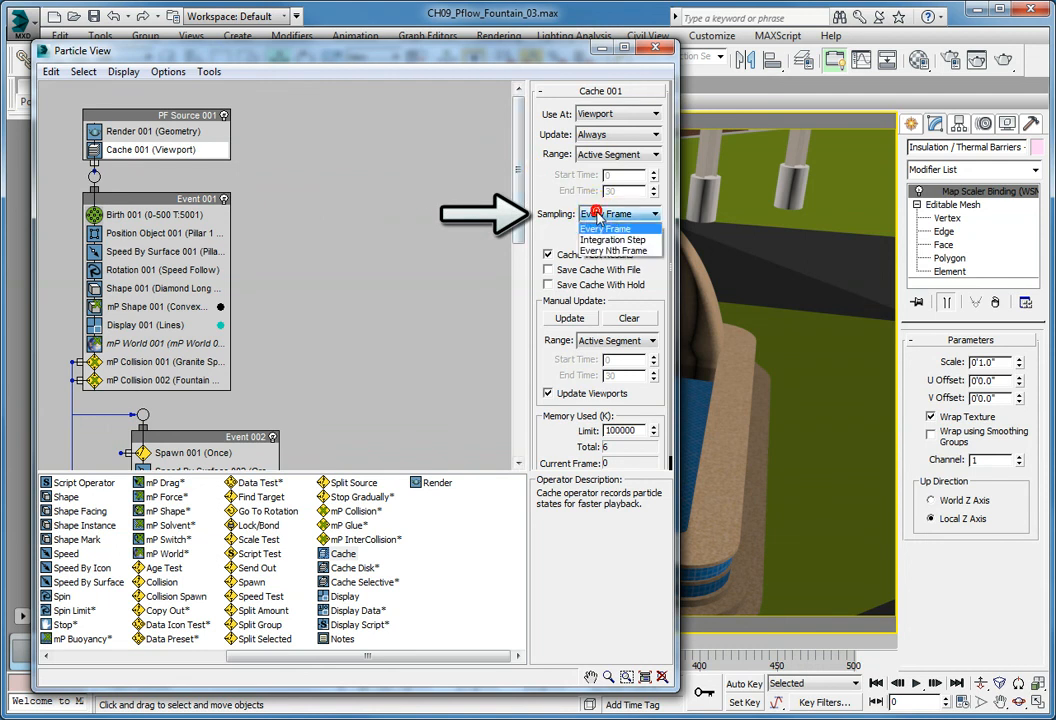
pyautogui.click(615, 251)
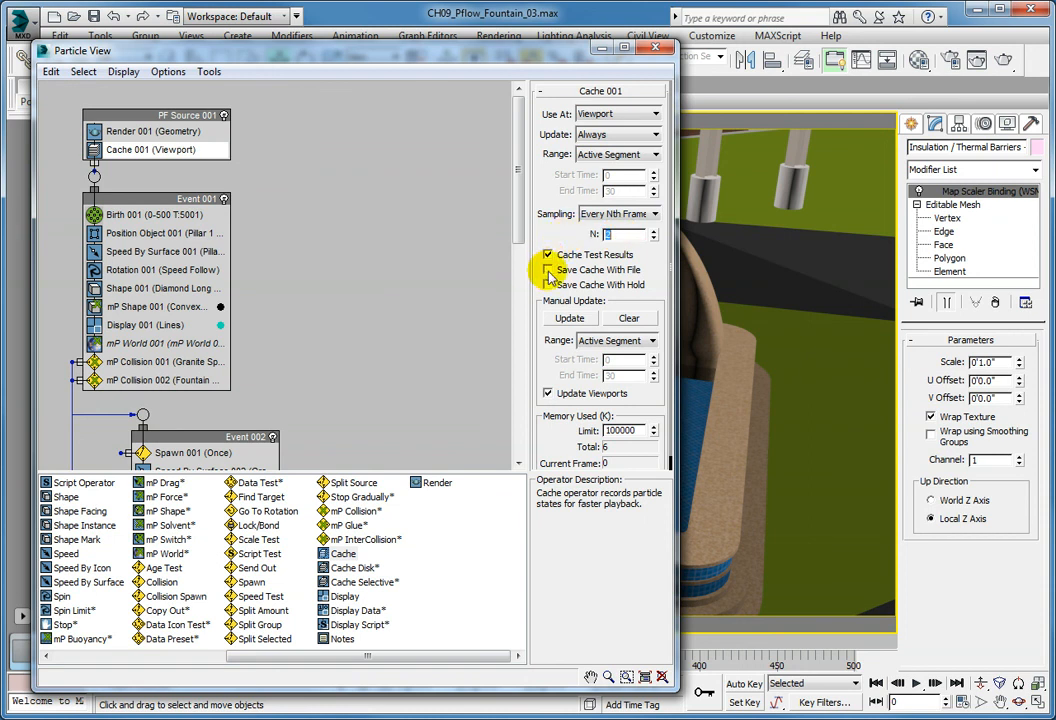
pyautogui.click(547, 270)
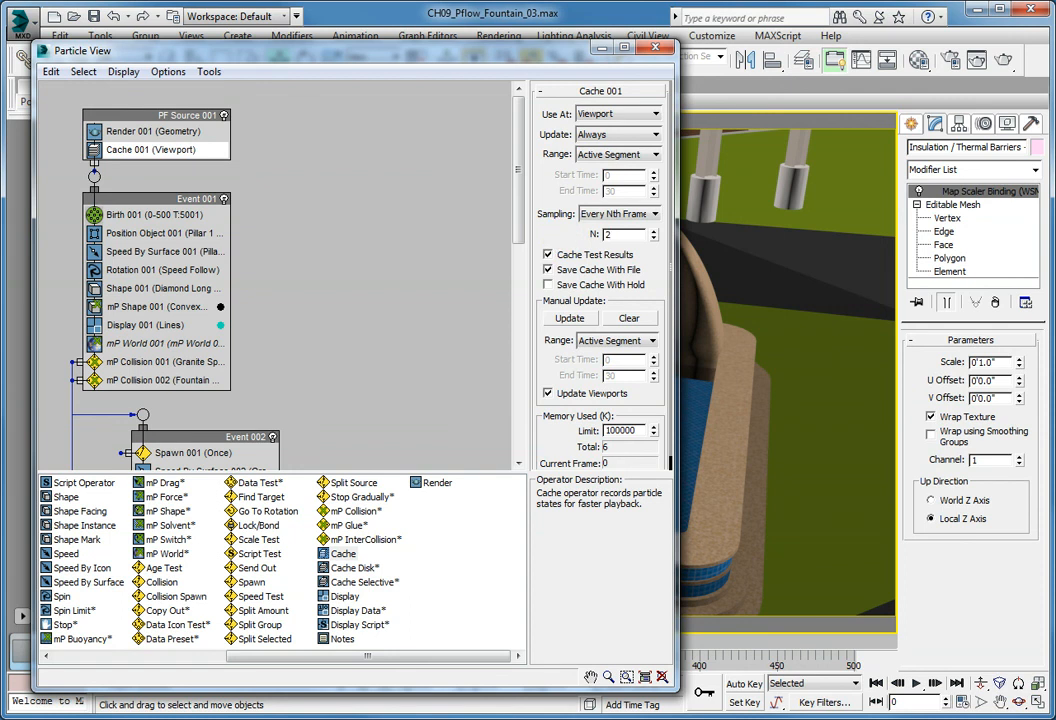